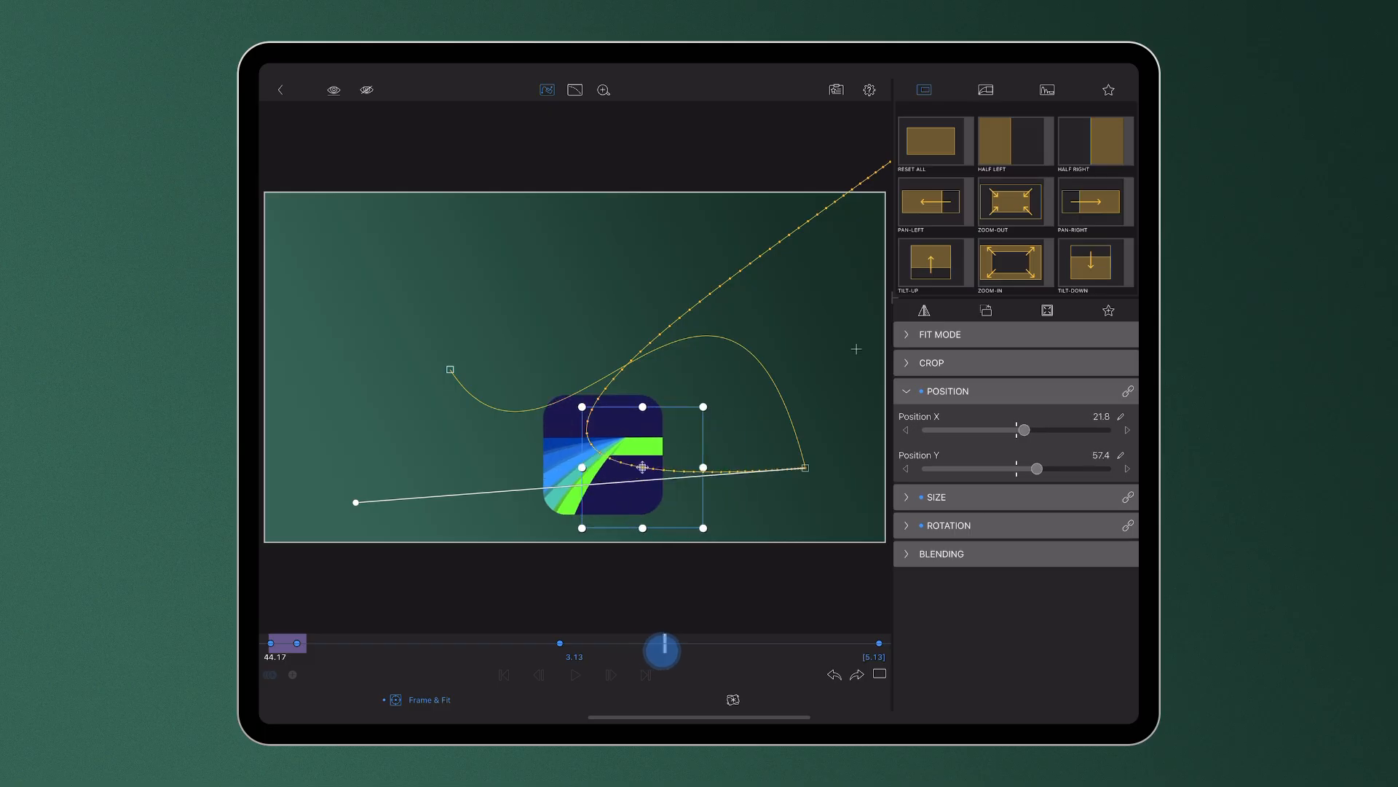
# Move the logo further right, then bend its motion path with the Bezier tangent handles.
pyautogui.moveTo(660, 647); pyautogui.dragTo(812, 647)
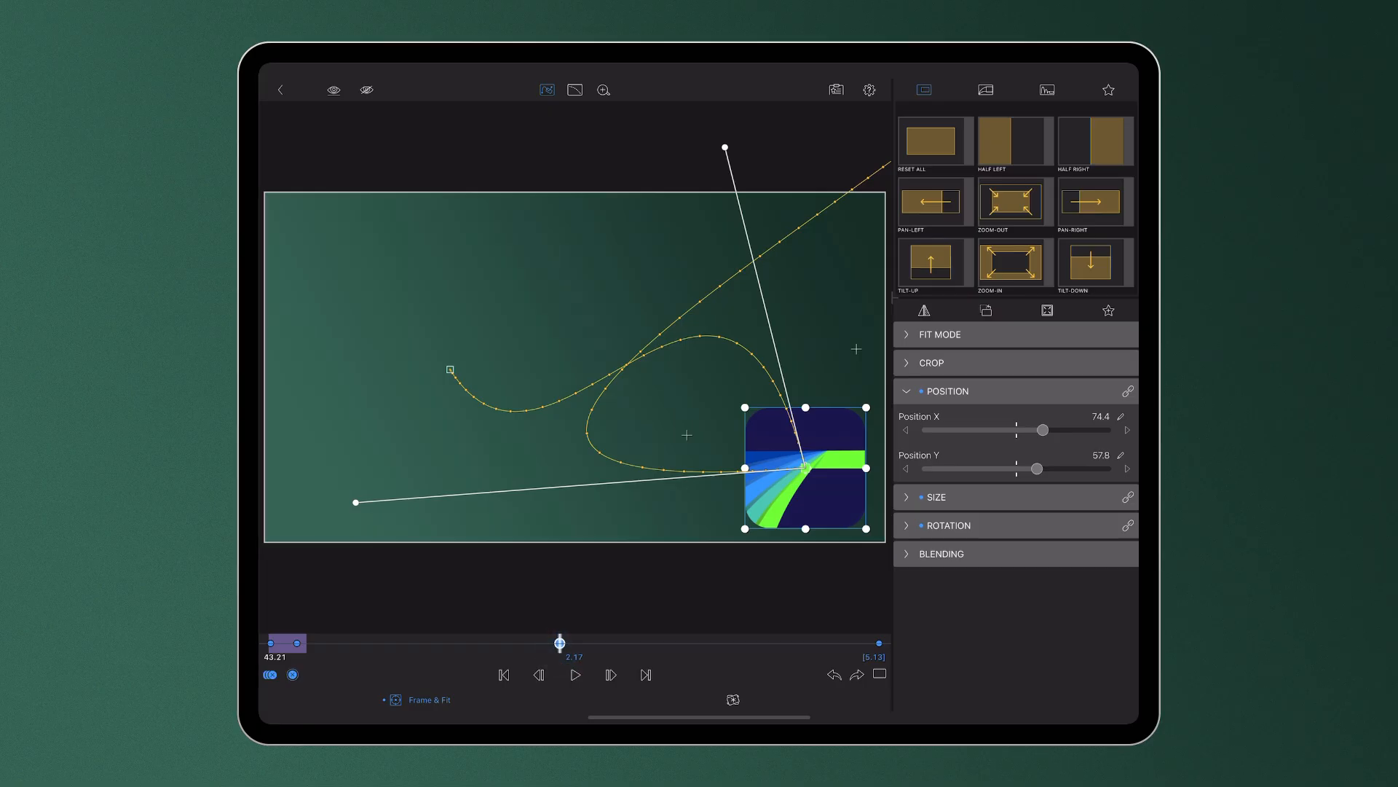
pyautogui.moveTo(355, 501); pyautogui.dragTo(433, 532)
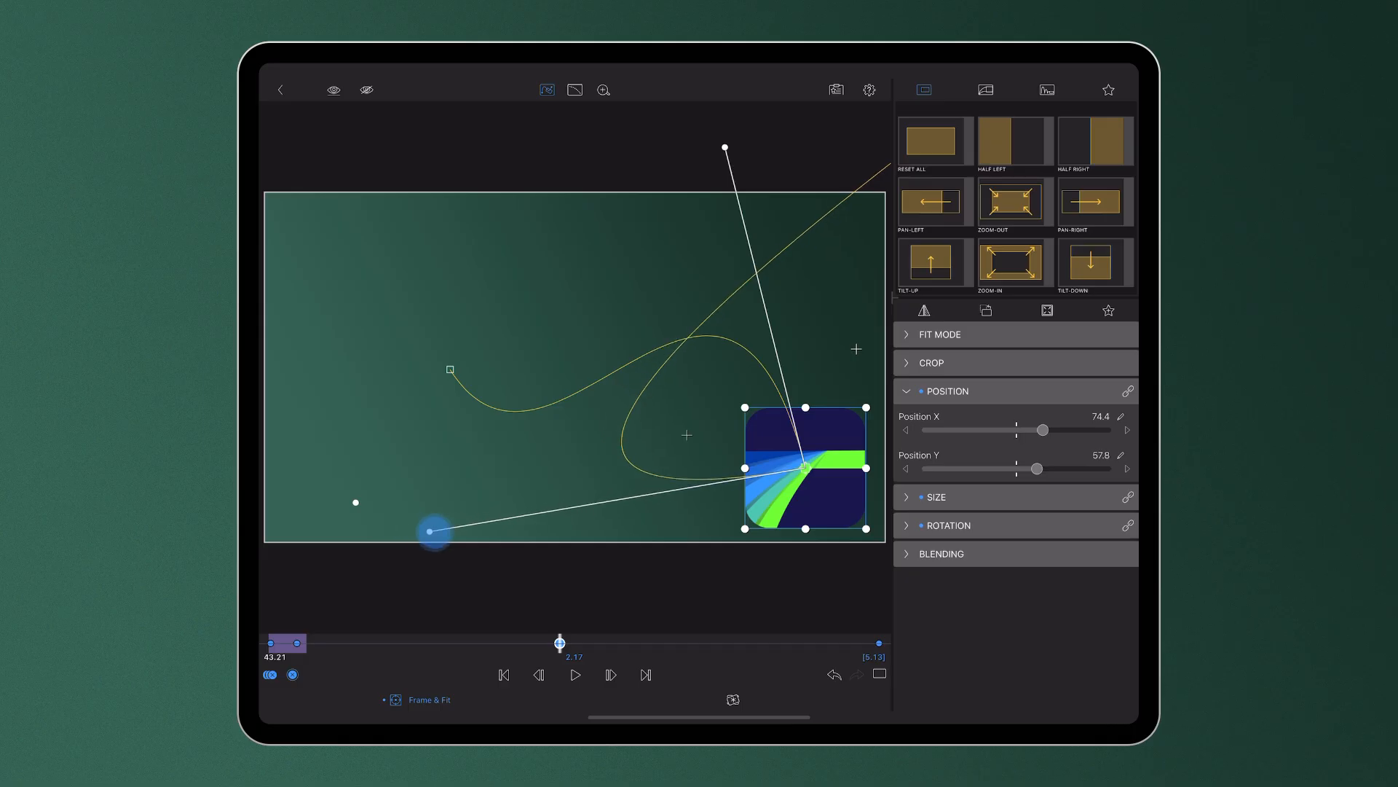
pyautogui.moveTo(433, 532); pyautogui.dragTo(604, 469)
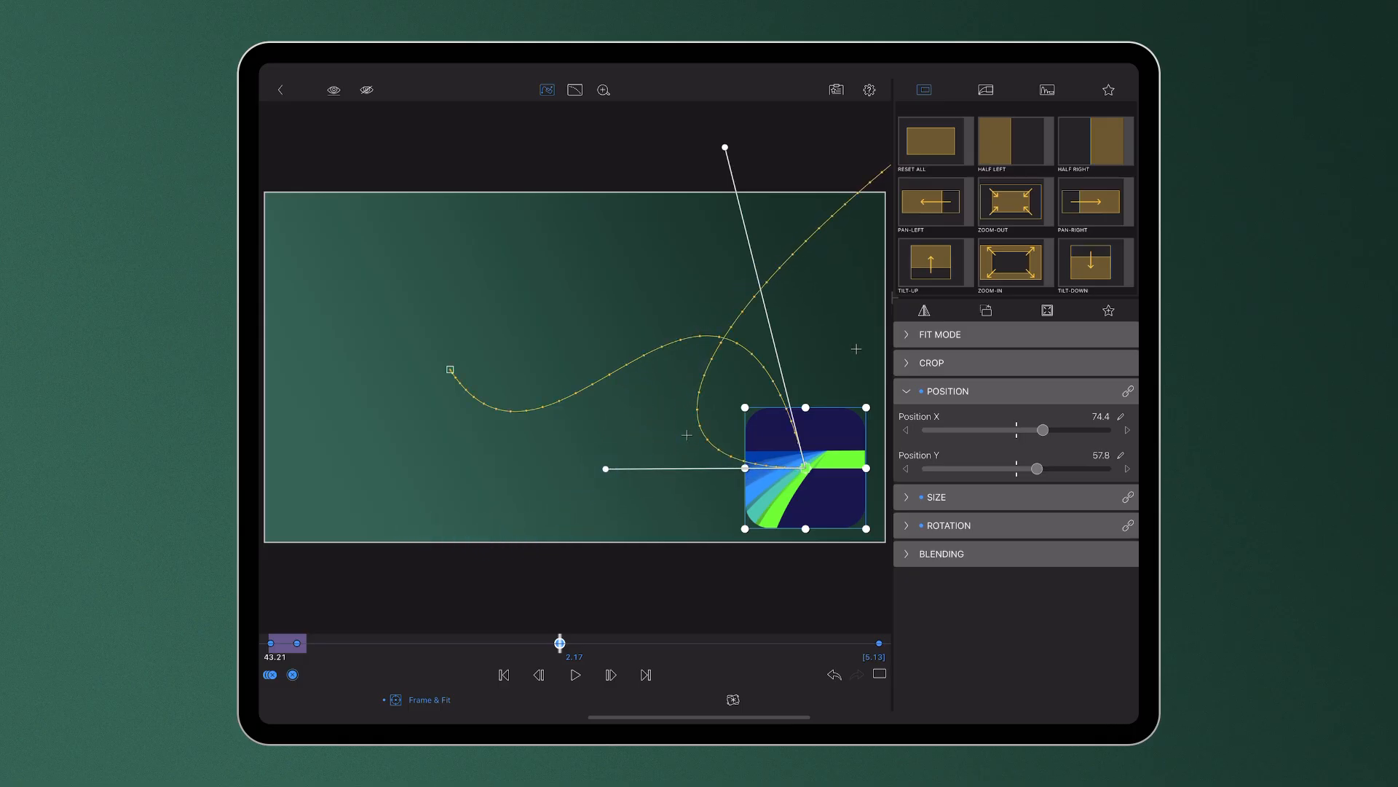
pyautogui.moveTo(724, 148); pyautogui.dragTo(833, 220)
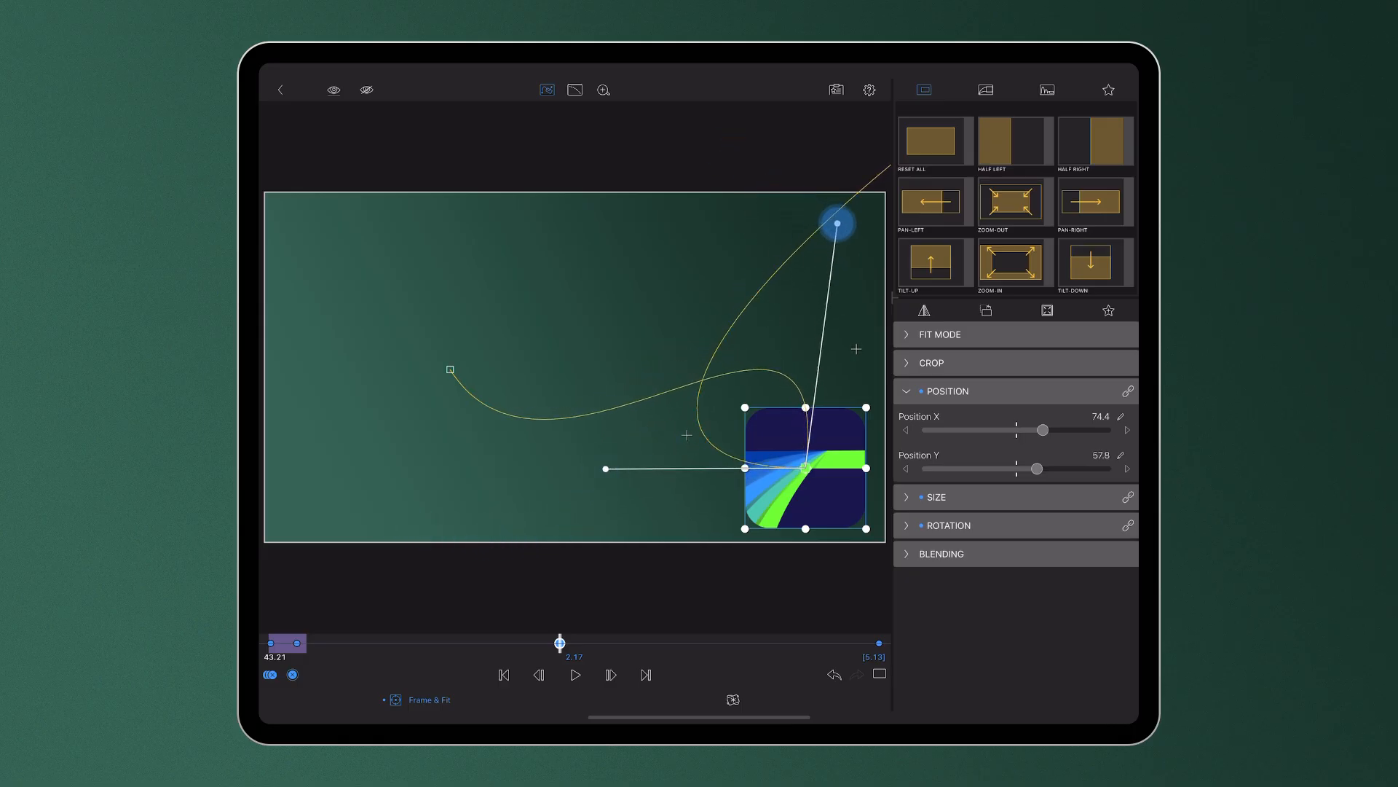
pyautogui.moveTo(836, 220); pyautogui.dragTo(582, 120)
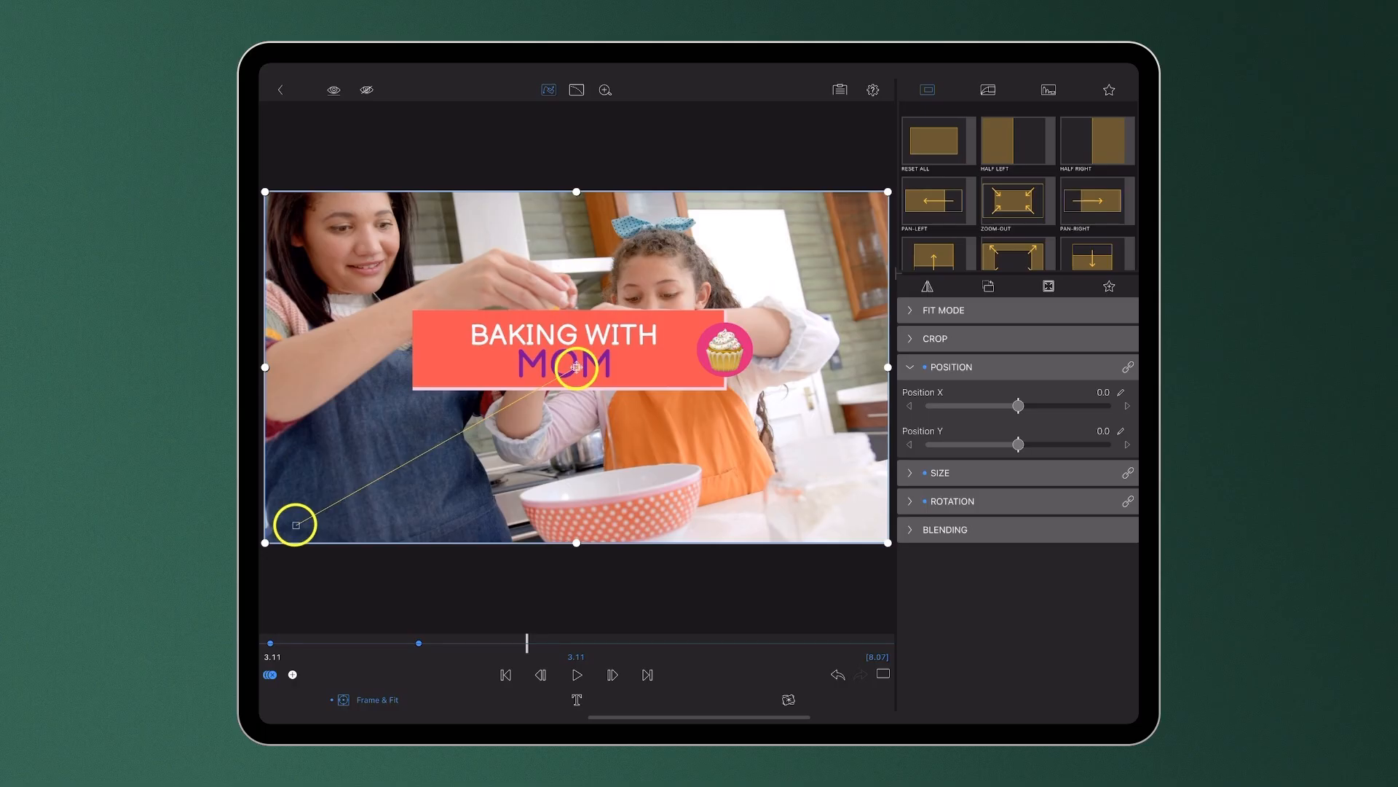
# At the first keyframe, place the 'Baking with Mom' title bottom-left and curve its path.
pyautogui.moveTo(526, 643); pyautogui.dragTo(418, 643)
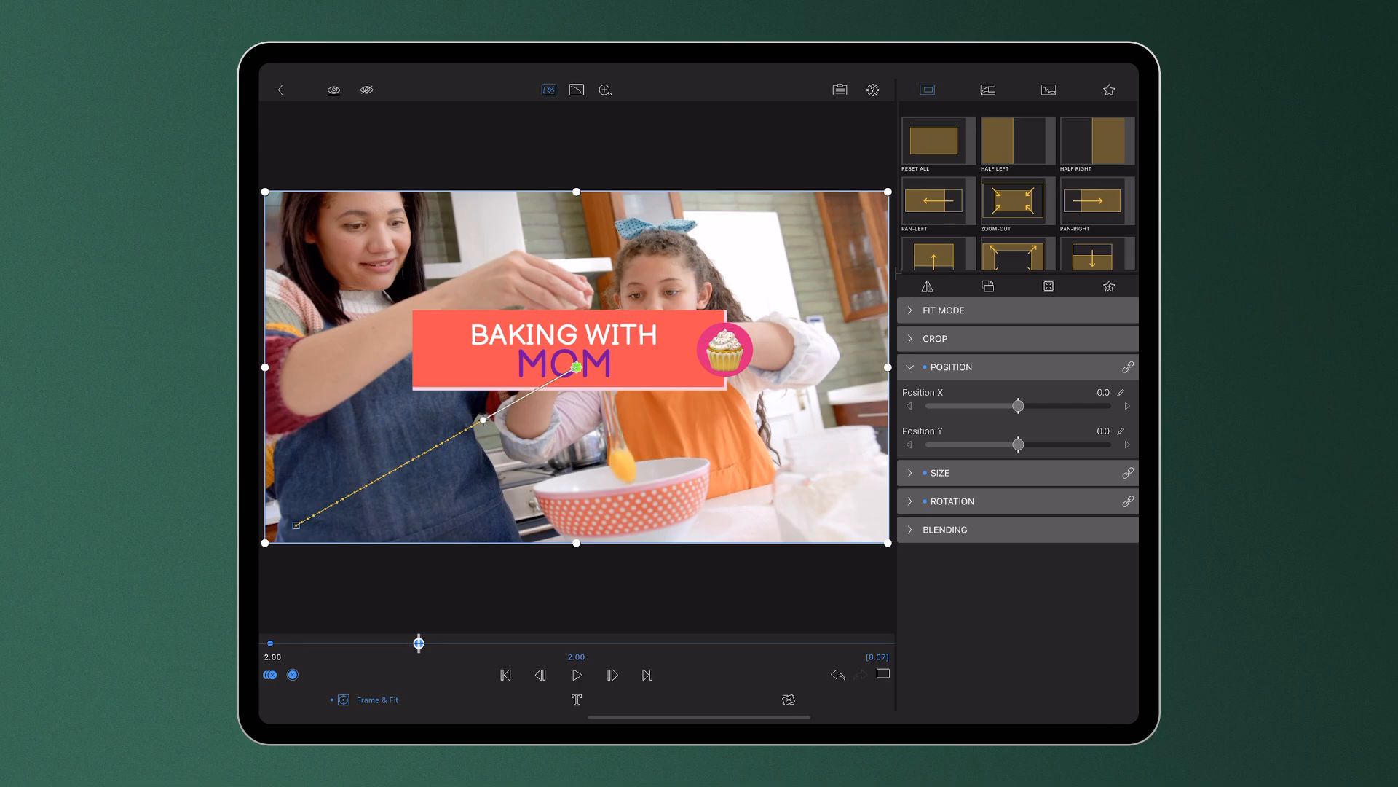
pyautogui.moveTo(482, 419); pyautogui.dragTo(370, 382)
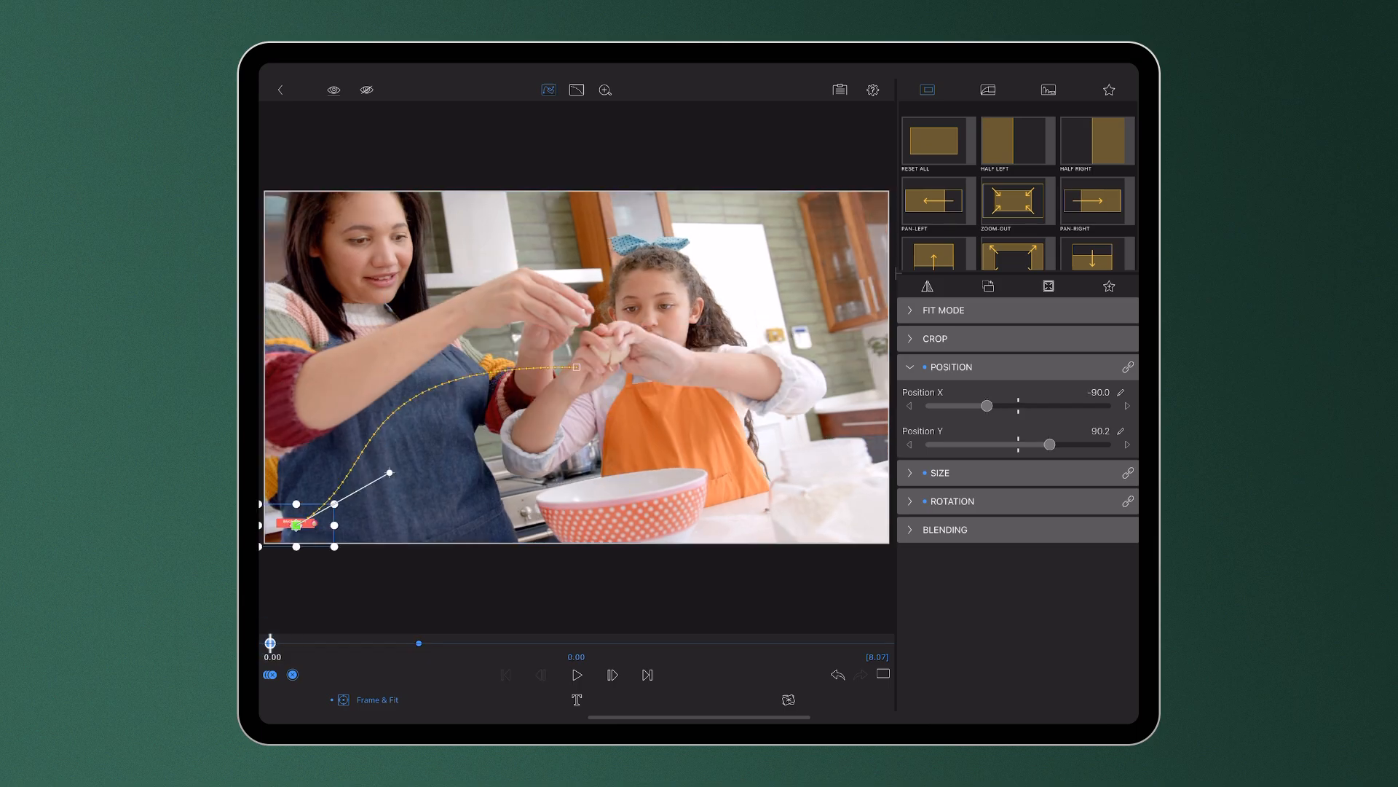
pyautogui.click(576, 674)
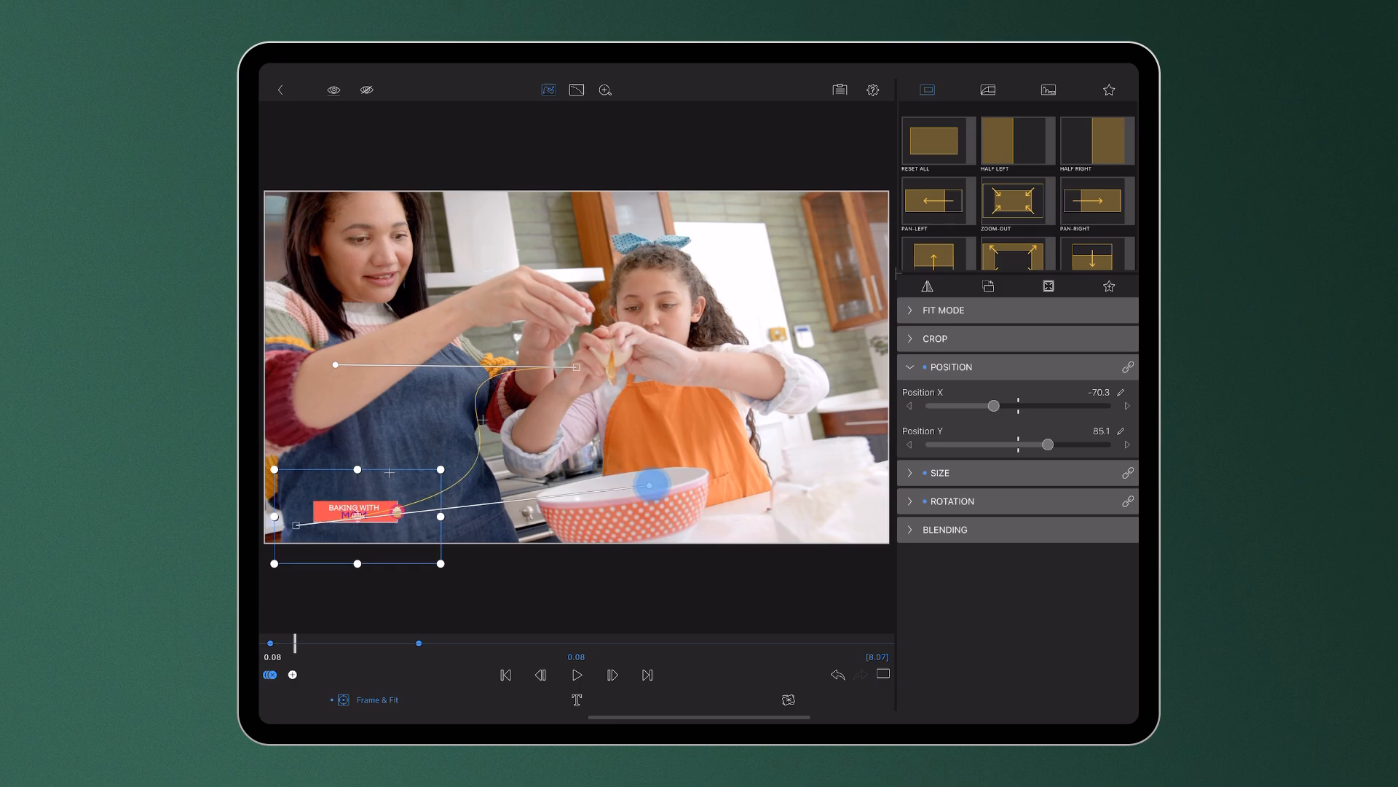
pyautogui.click(576, 674)
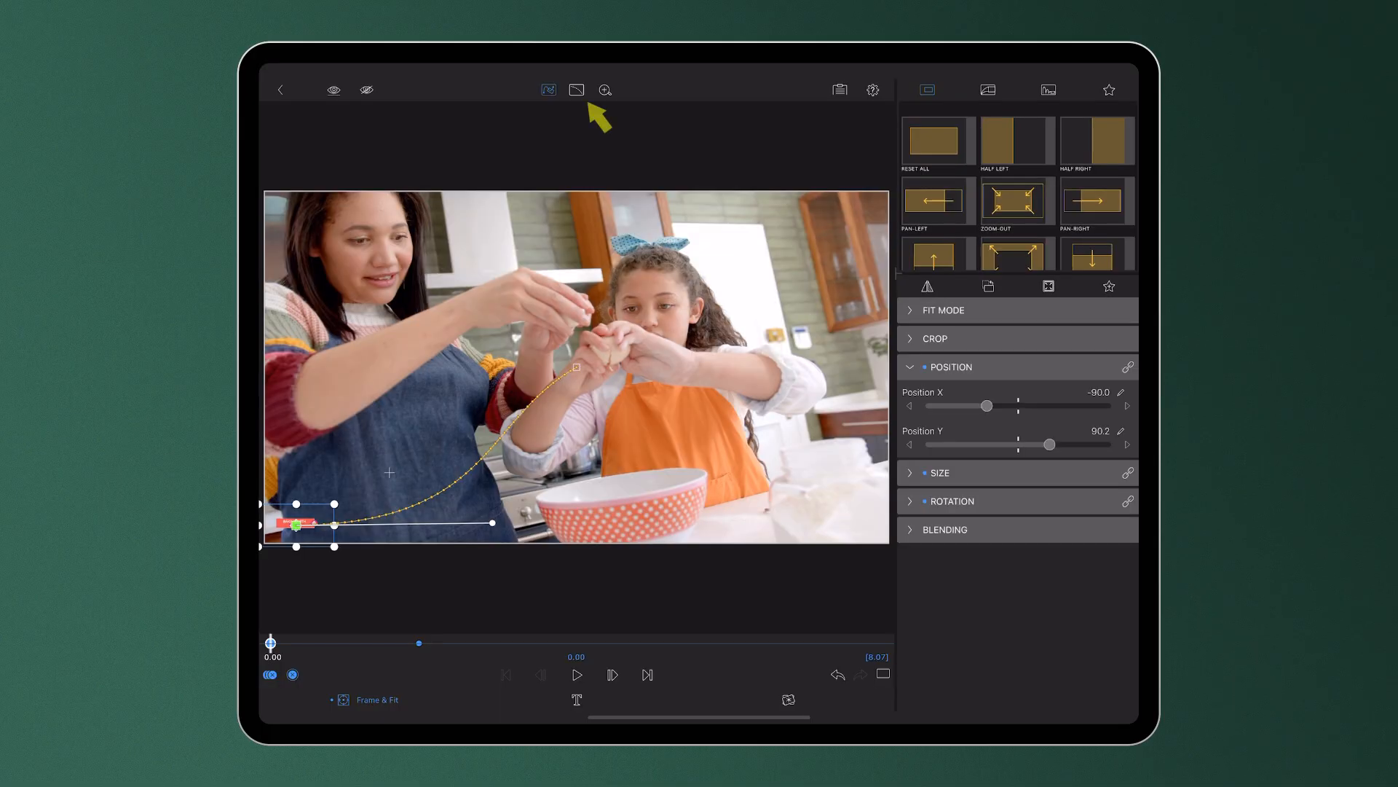
# Shape the position ease graph into an ease-out curve and play the animation.
pyautogui.click(575, 89)
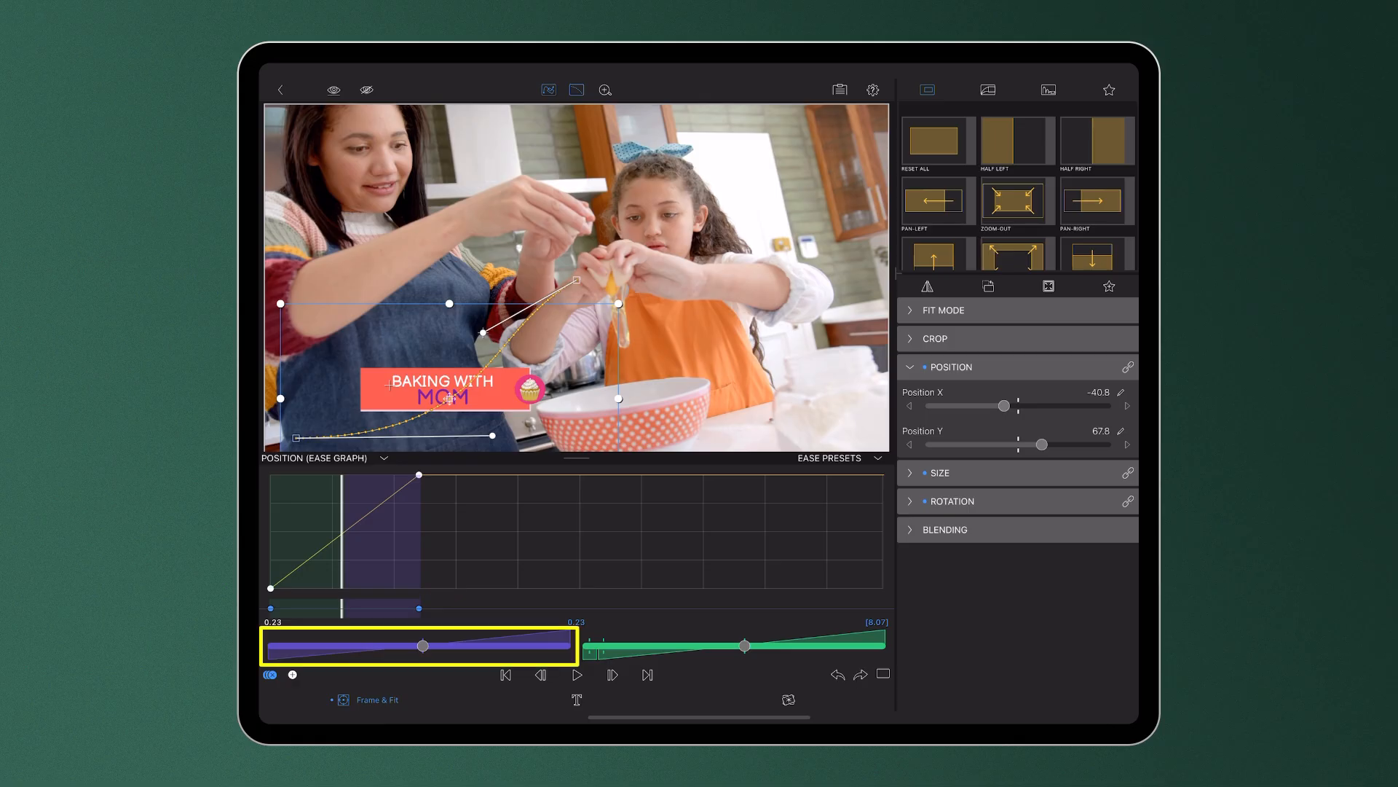
pyautogui.moveTo(424, 644); pyautogui.dragTo(321, 645)
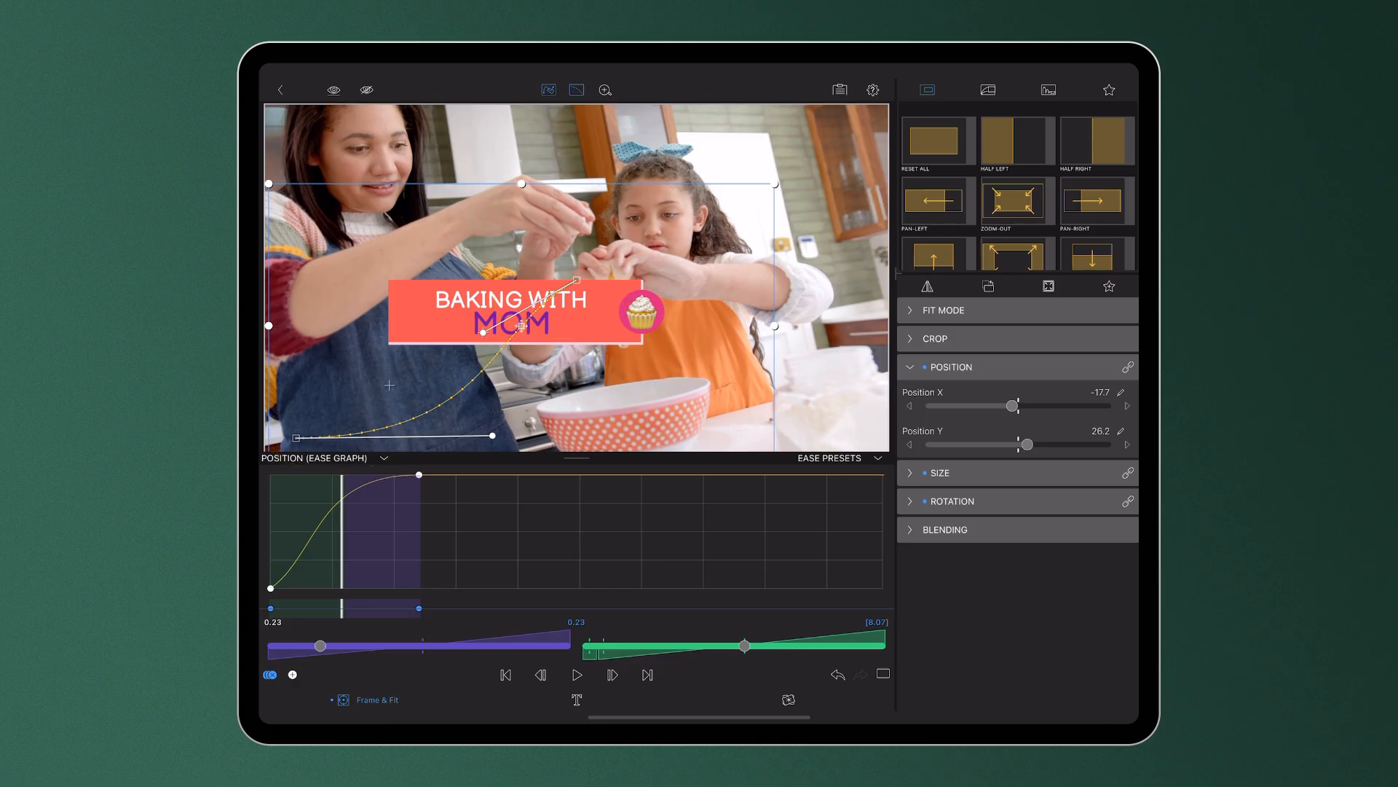
pyautogui.moveTo(745, 645); pyautogui.dragTo(796, 658)
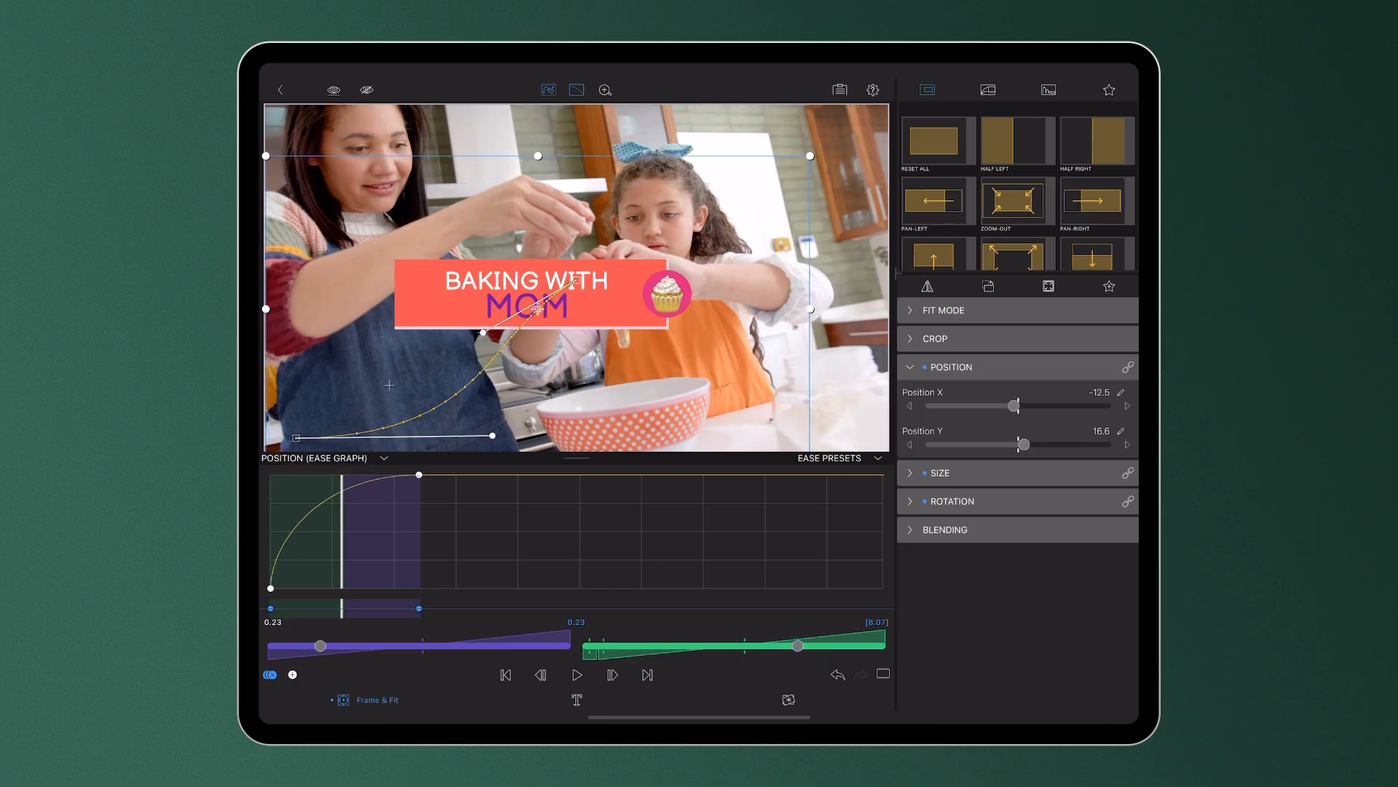
pyautogui.click(576, 675)
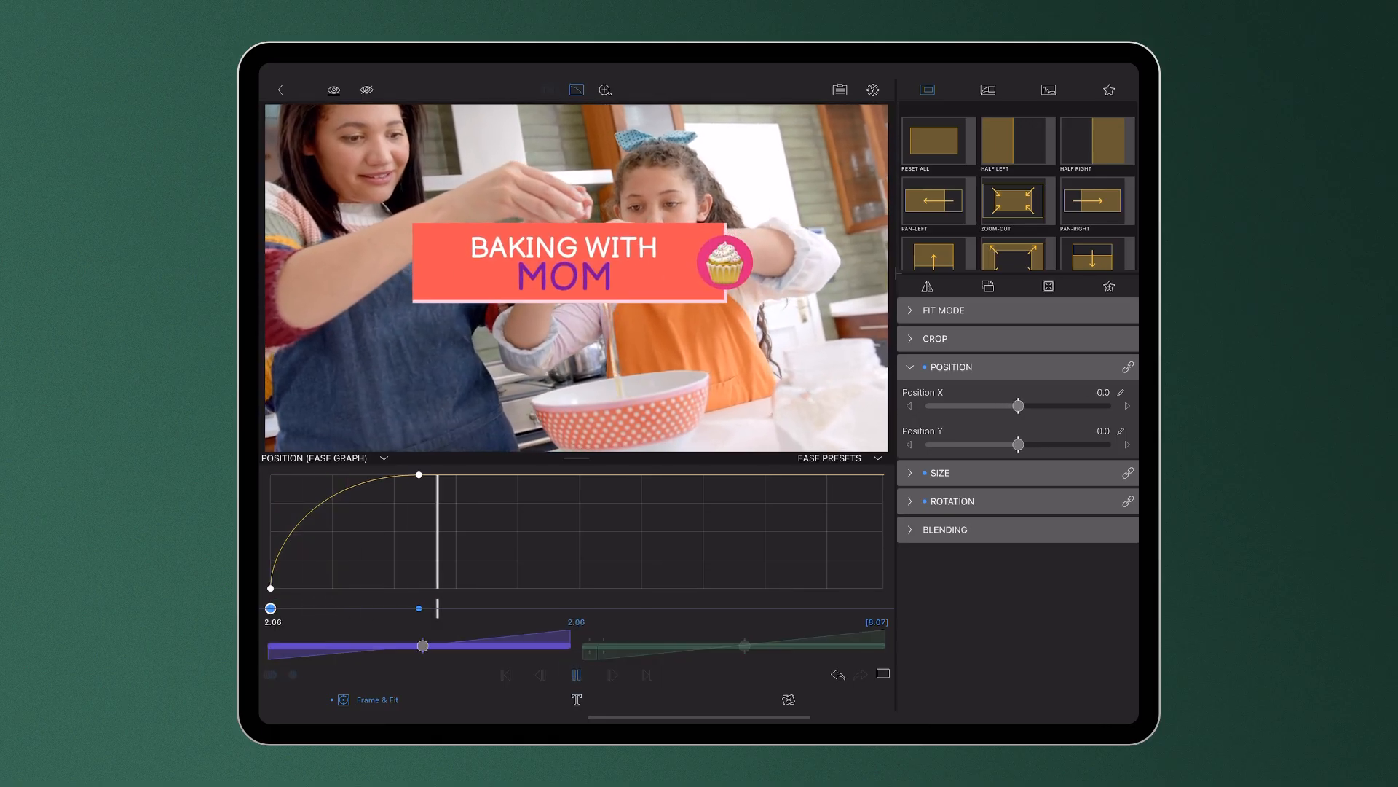
# Close the ease graph, select the 2-second keyframe, and scrub just past it.
pyautogui.click(548, 89)
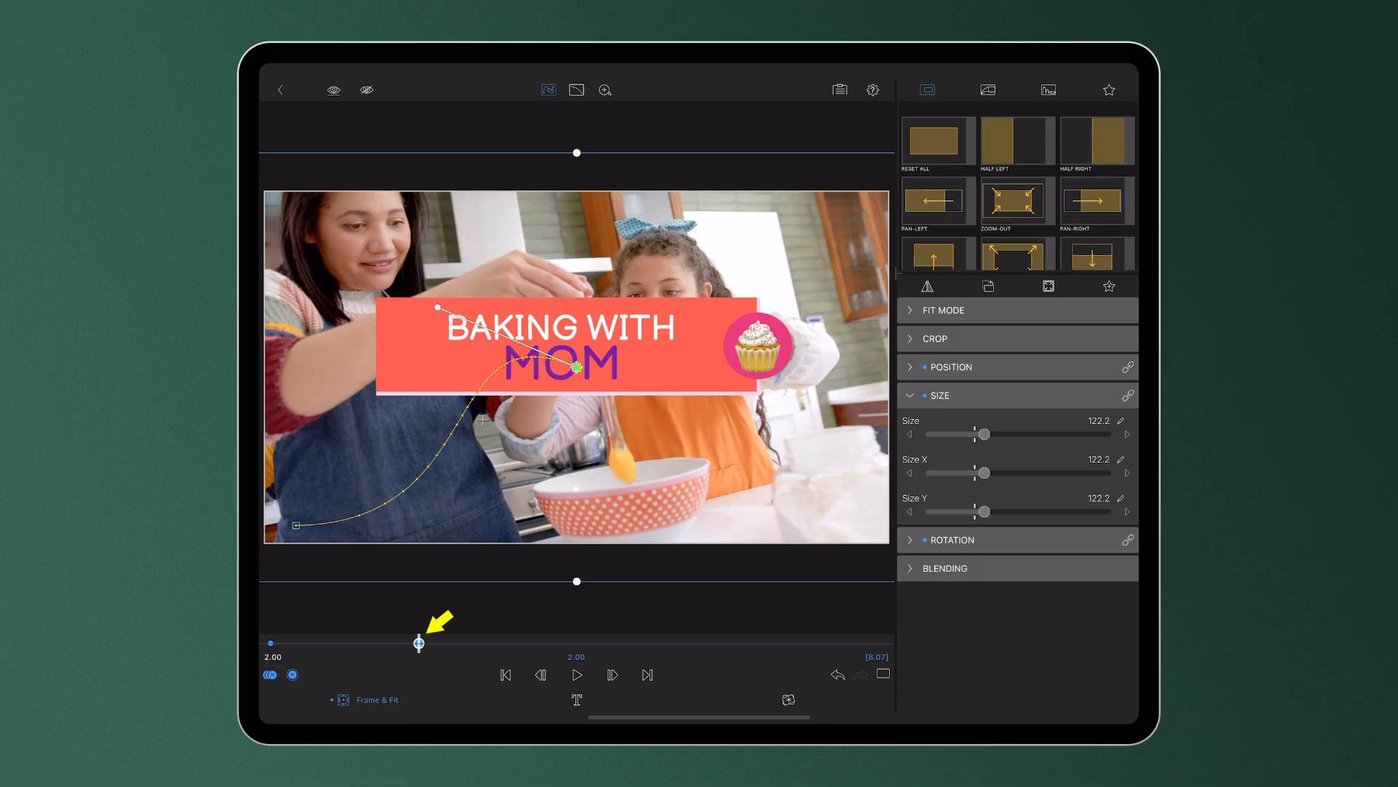
pyautogui.click(420, 643)
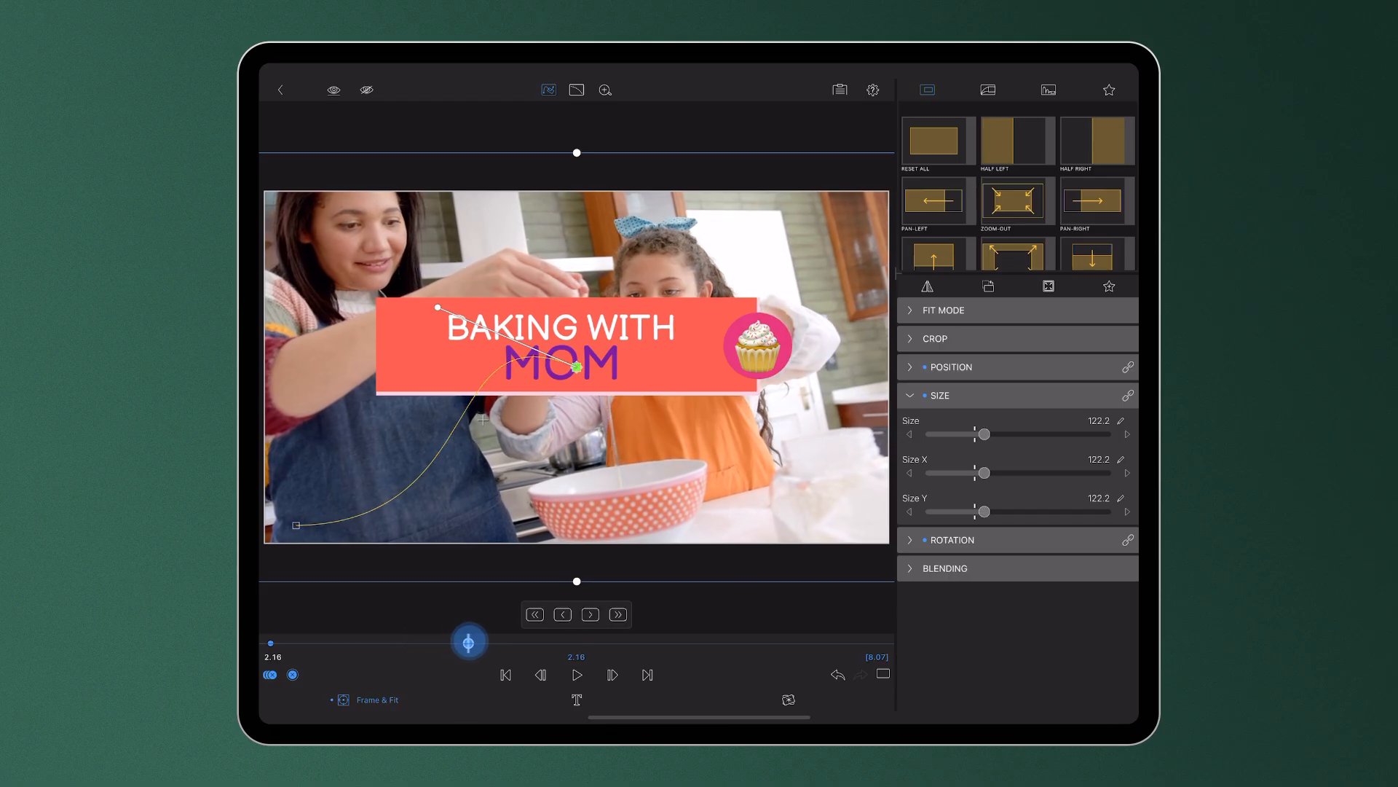
pyautogui.moveTo(469, 641); pyautogui.dragTo(486, 641)
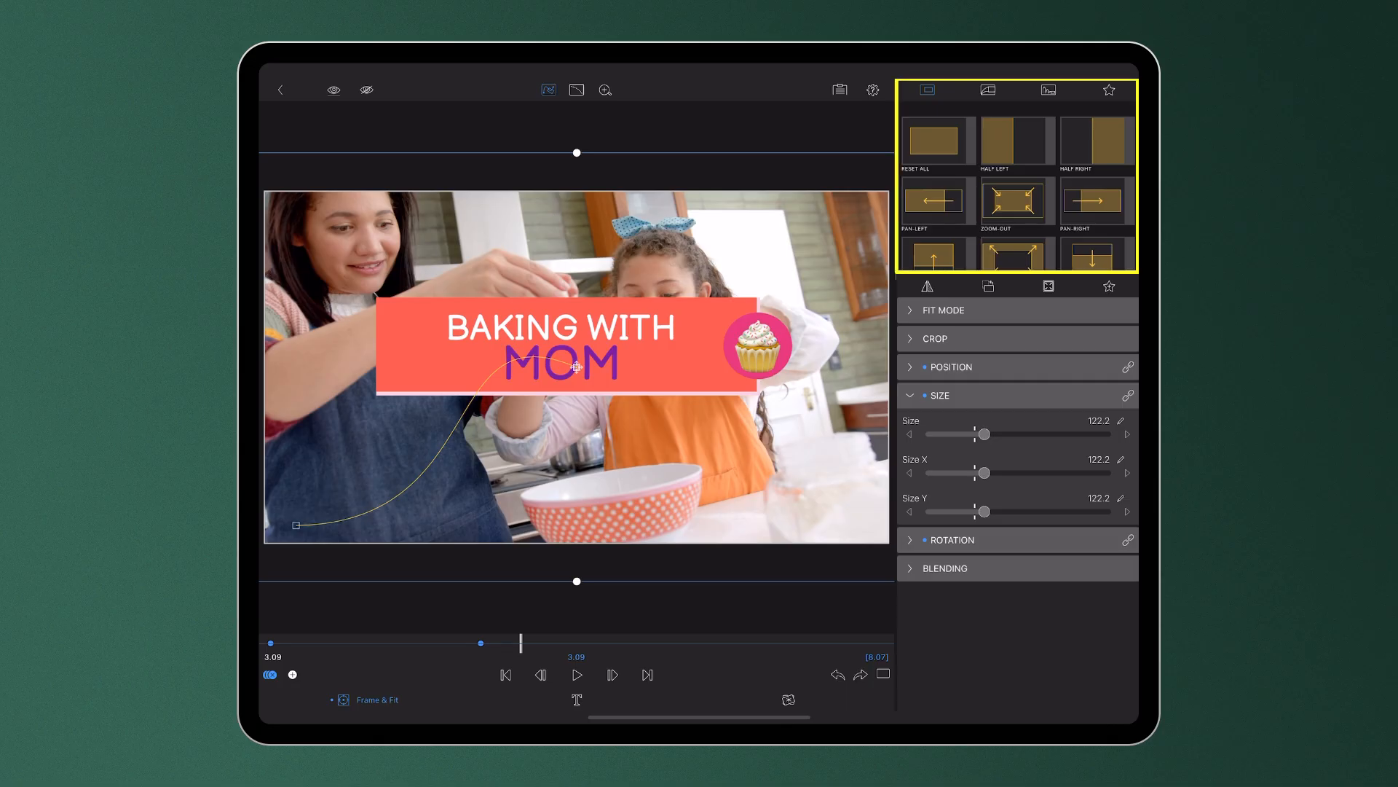
# Drag the title to the lower right and save the animation as favorite 'MOM GRAPHIC'.
pyautogui.click(1048, 88)
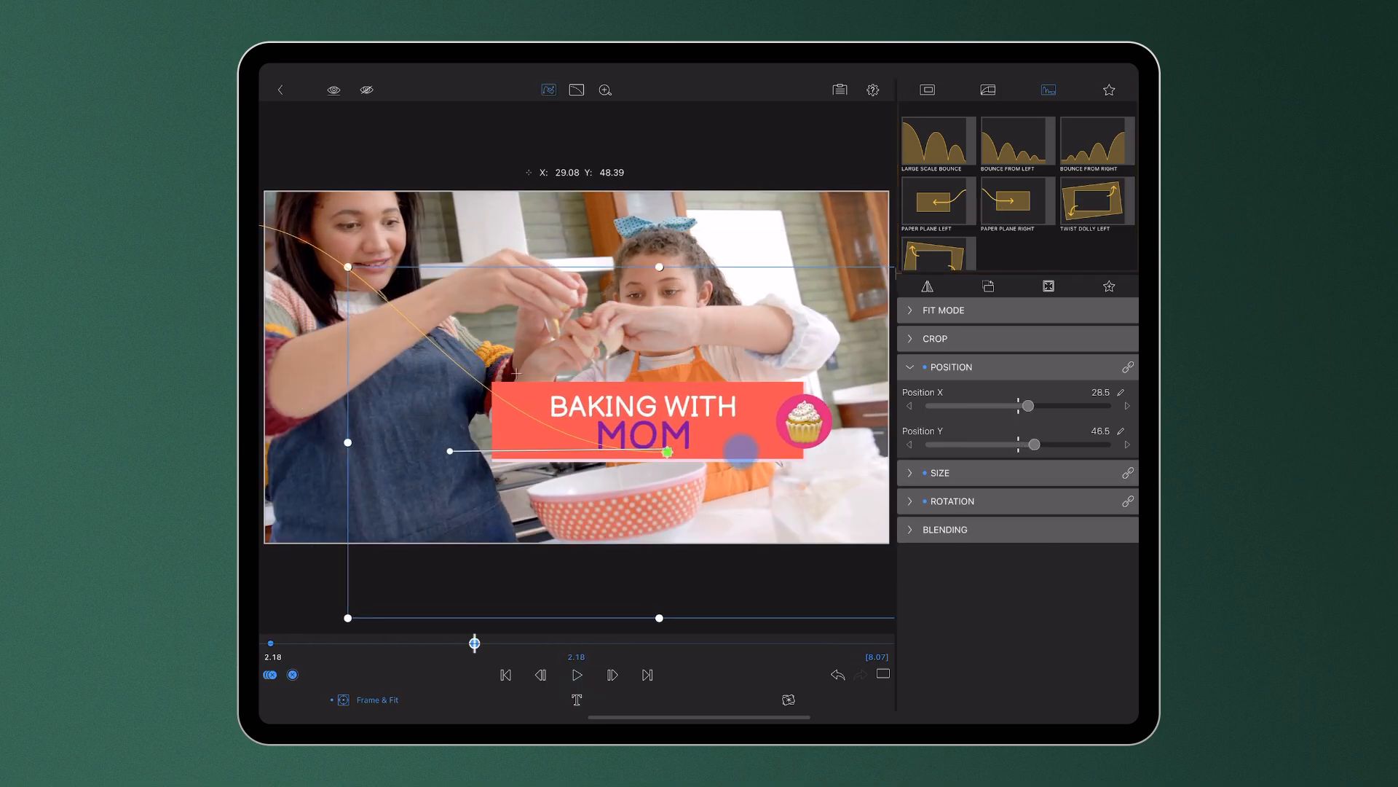
pyautogui.moveTo(667, 450); pyautogui.dragTo(694, 500)
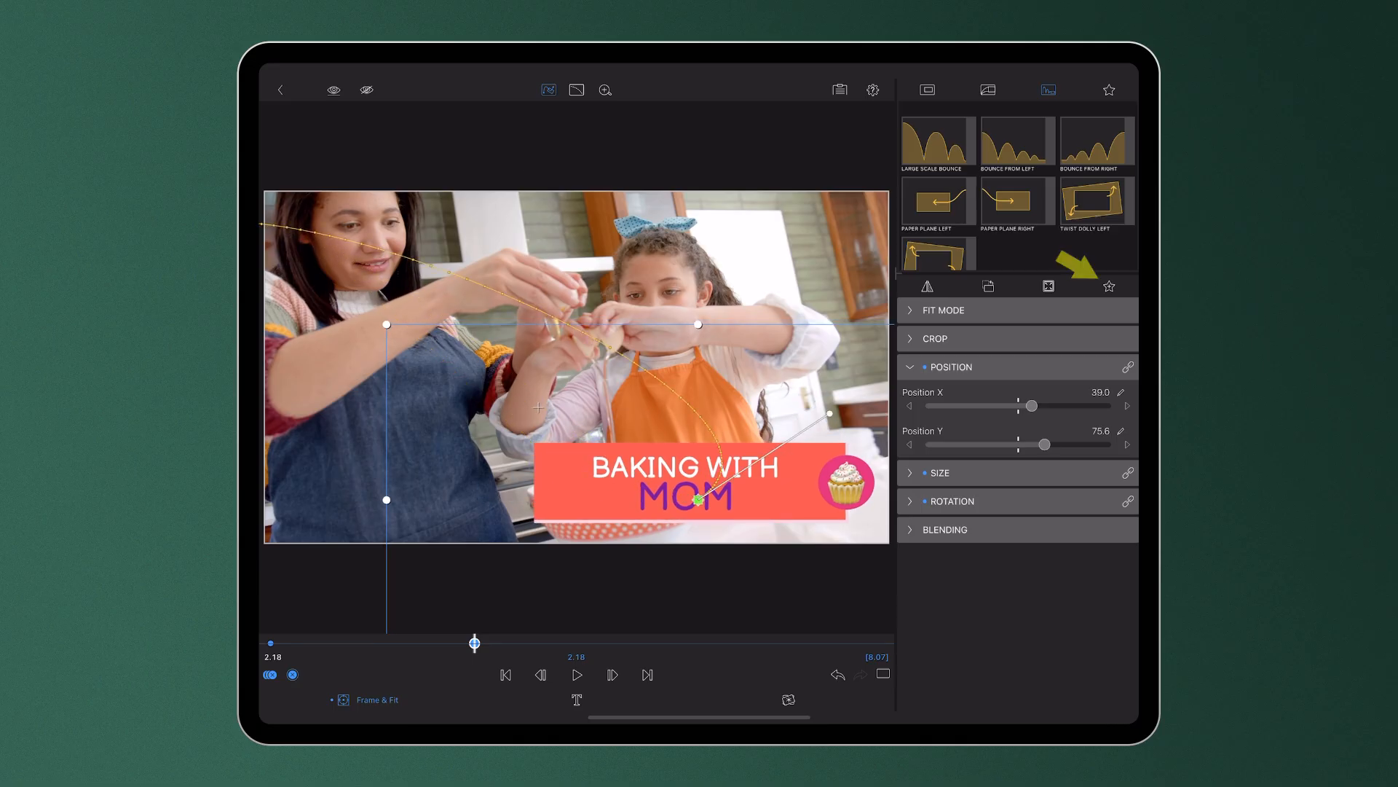
pyautogui.write('MOM gra')
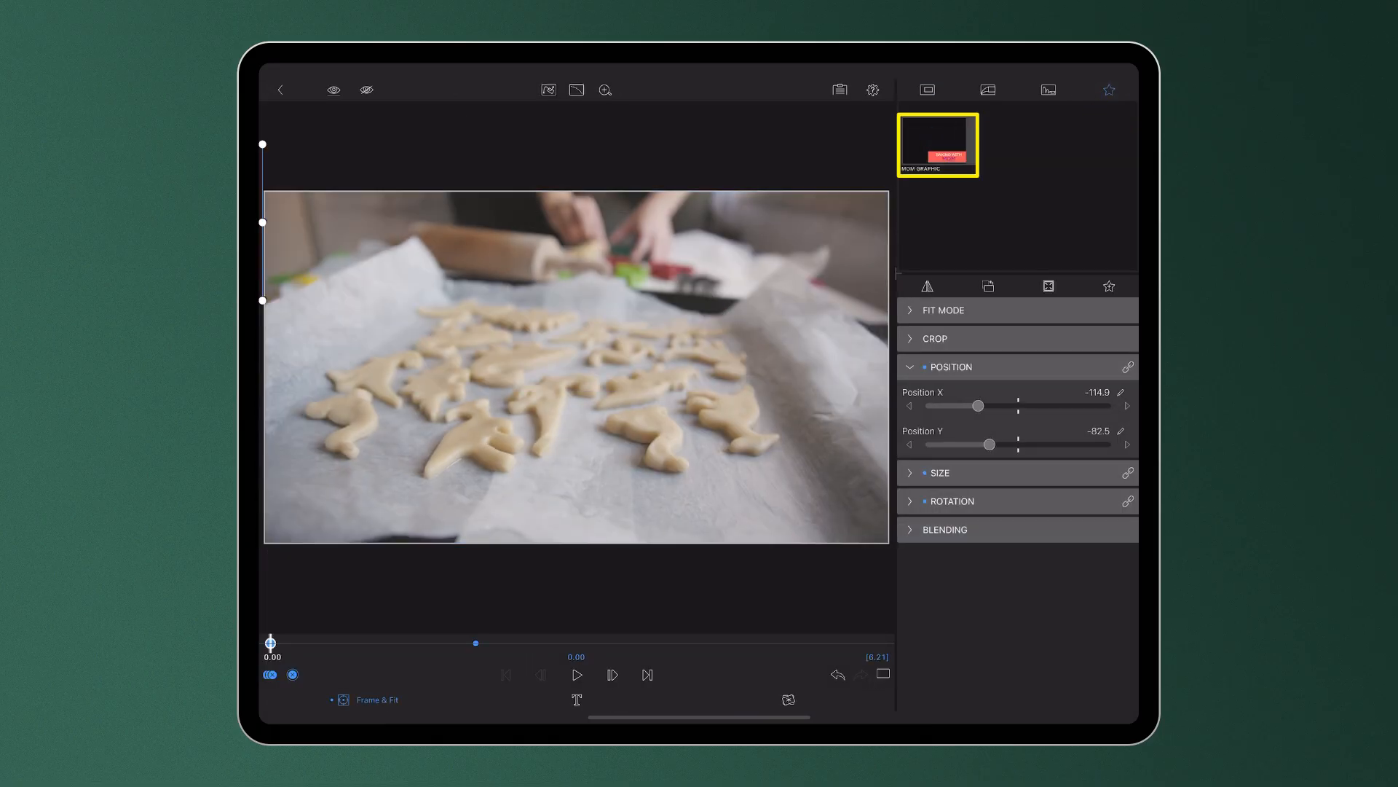
# Apply the MOM GRAPHIC preset to the cookie-dough title and preview it.
pyautogui.click(576, 675)
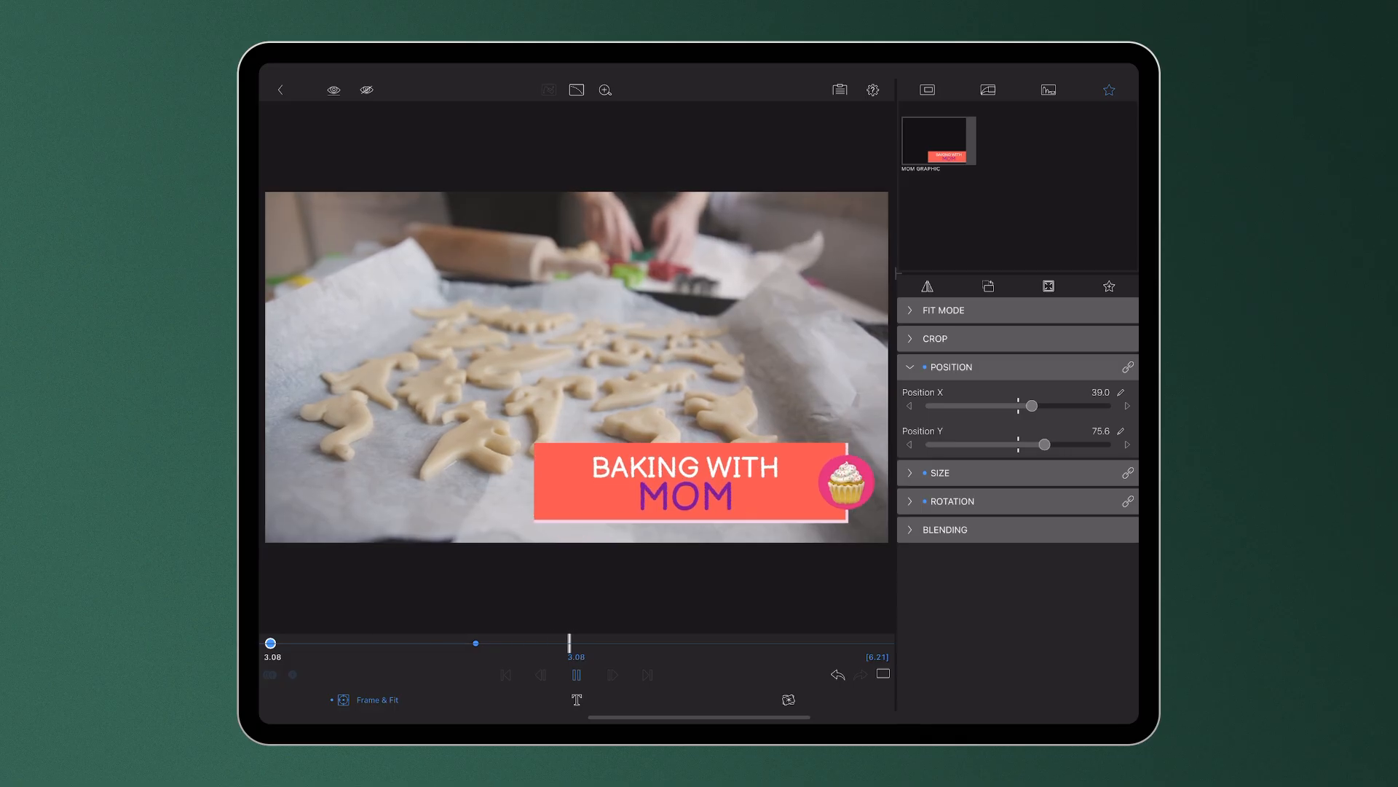
pyautogui.click(577, 674)
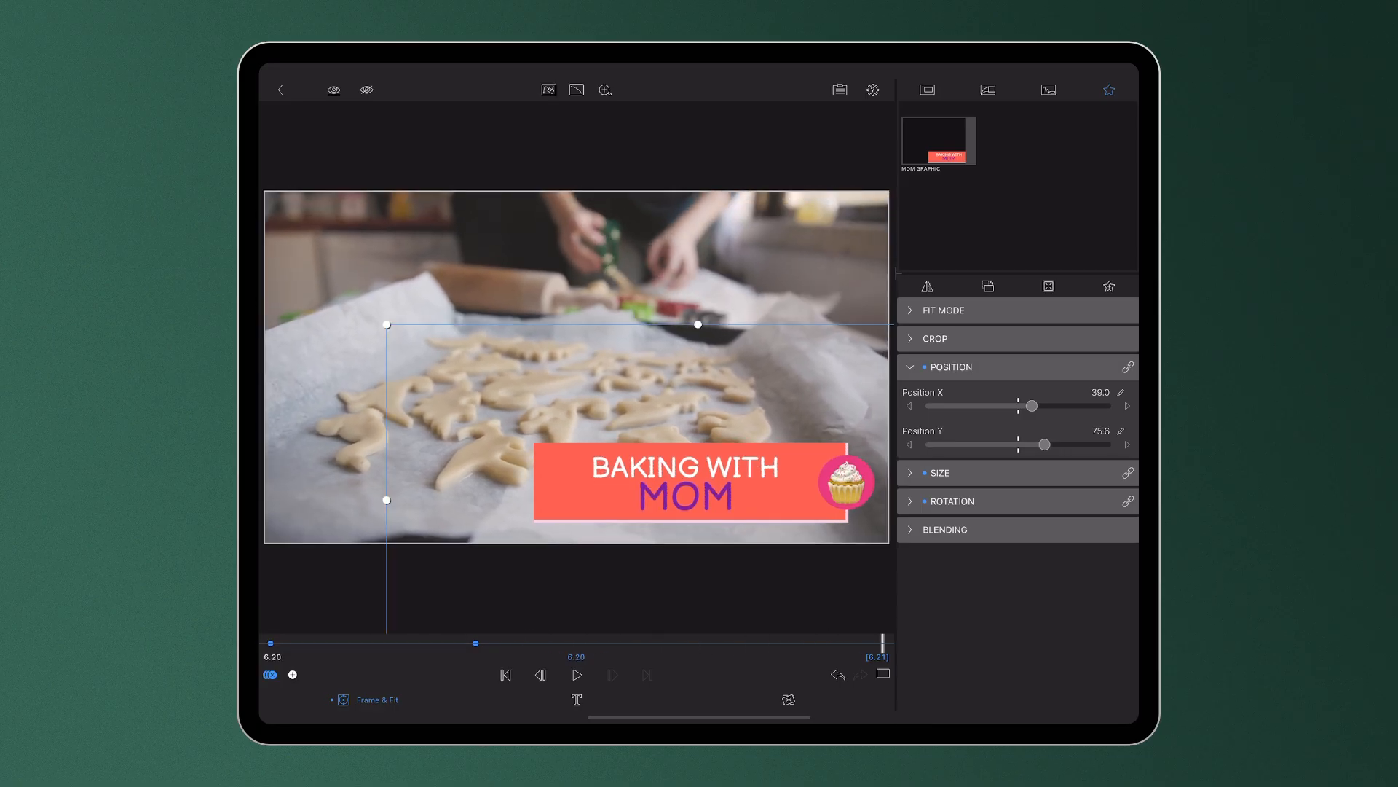
pyautogui.click(823, 699)
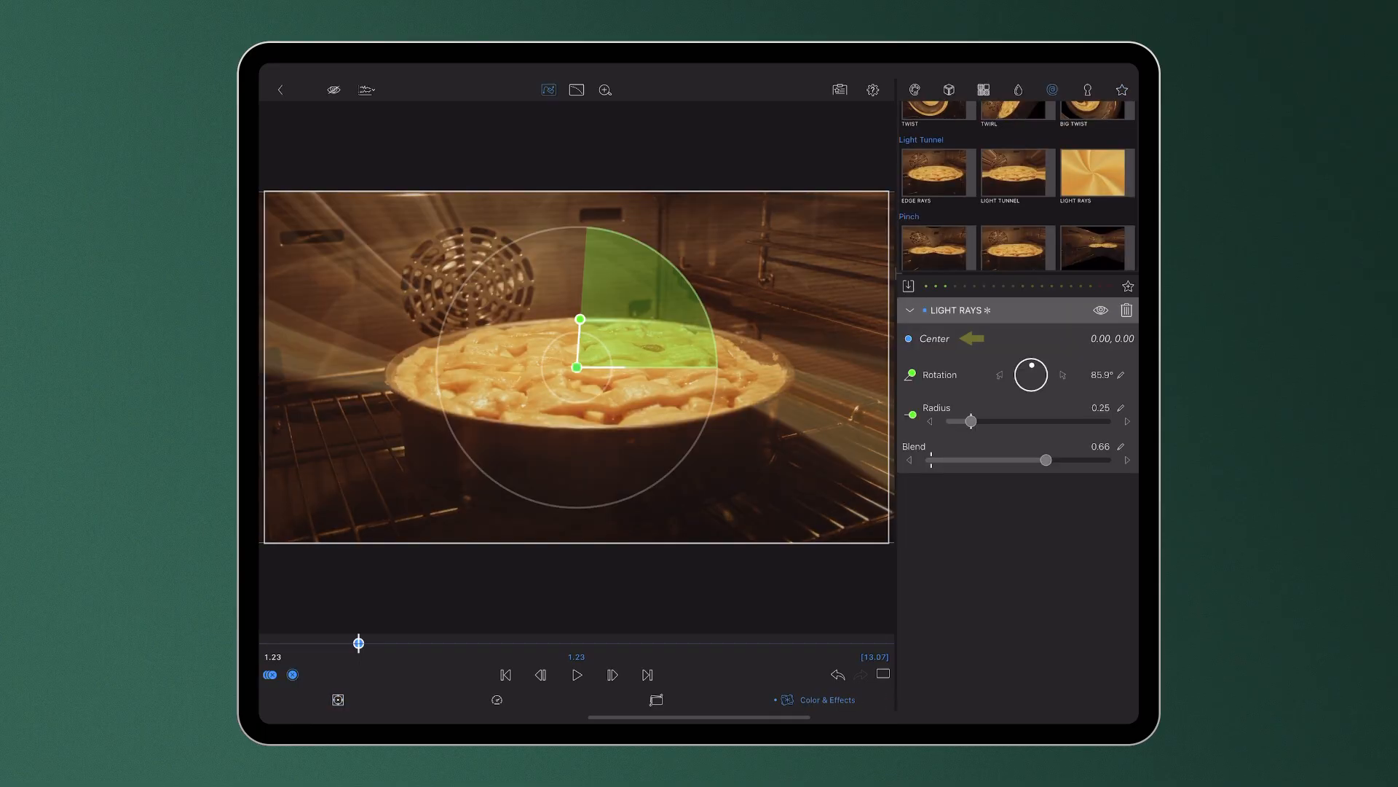
# Keyframe the Light Rays centre onto the pie at 0.02, 0.37 and curve its path.
pyautogui.moveTo(577, 366); pyautogui.dragTo(380, 333)
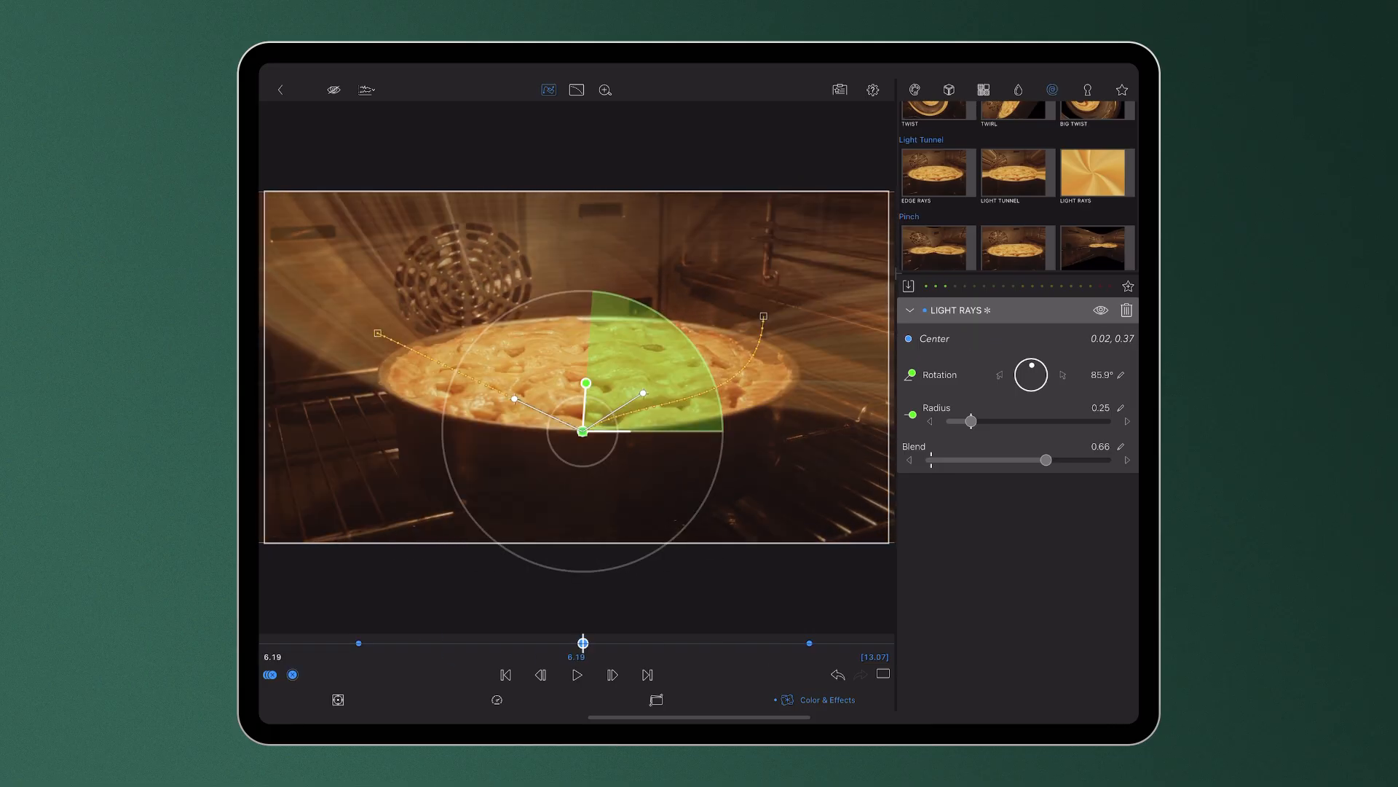
pyautogui.moveTo(643, 392); pyautogui.dragTo(647, 309)
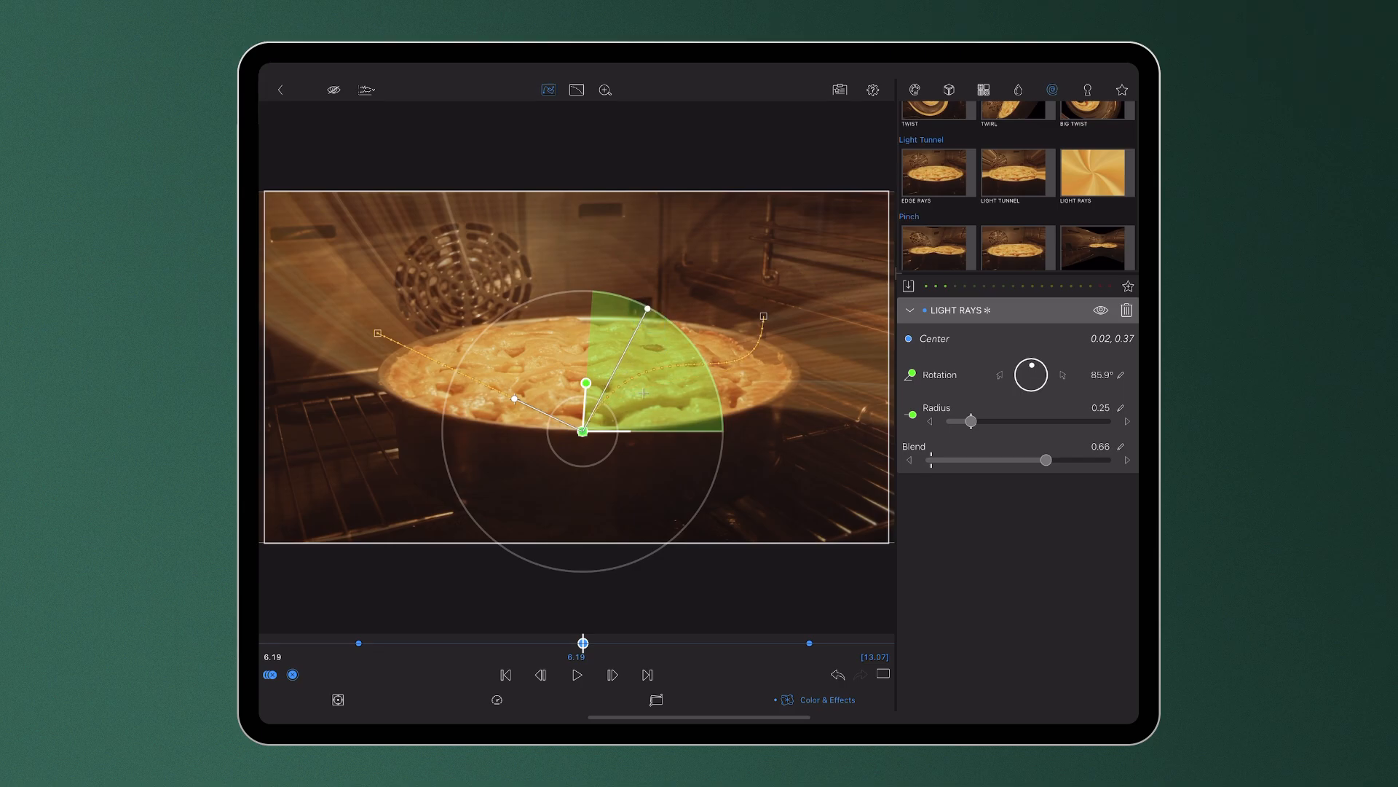